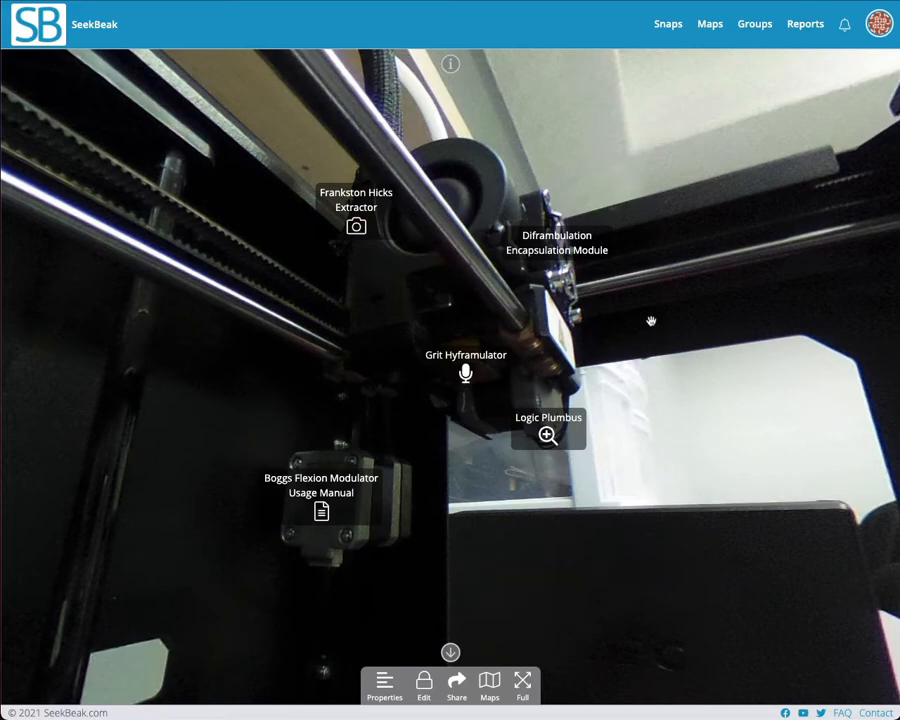
mouse_move(630, 552)
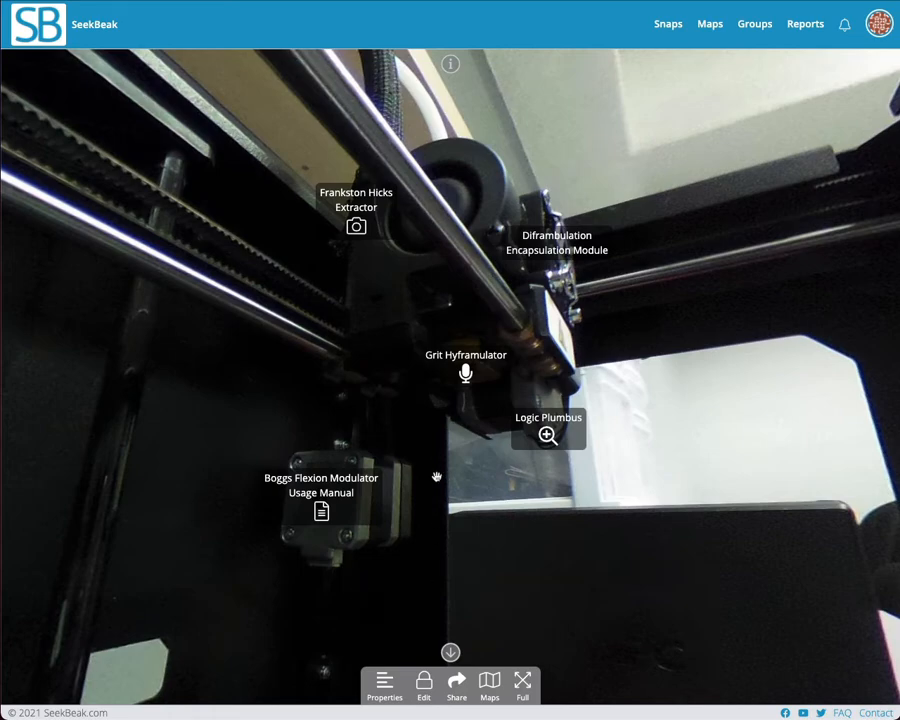
mouse_move(524, 488)
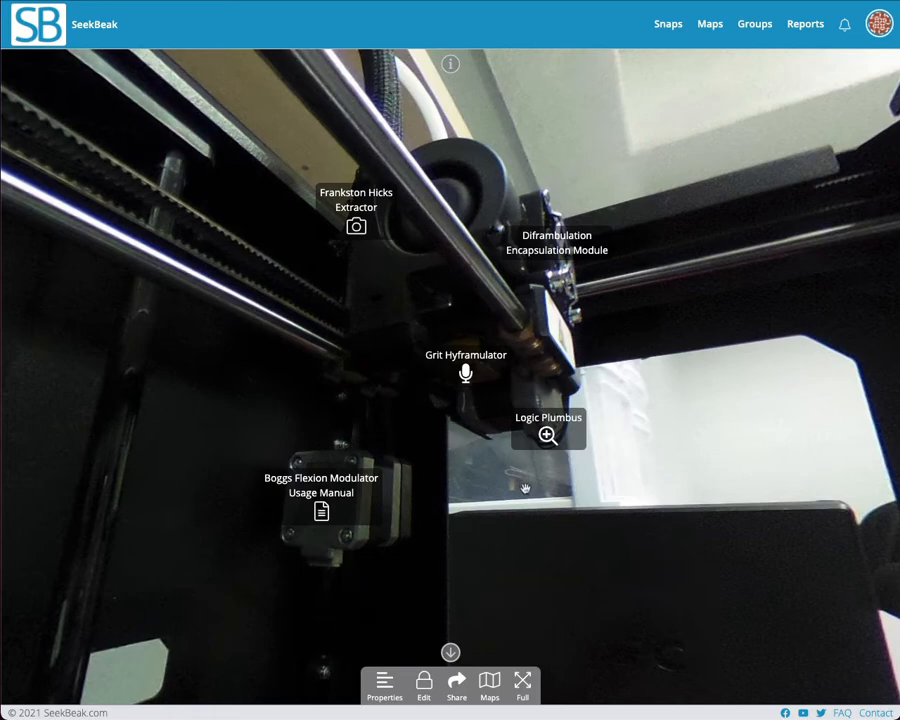
mouse_move(570, 572)
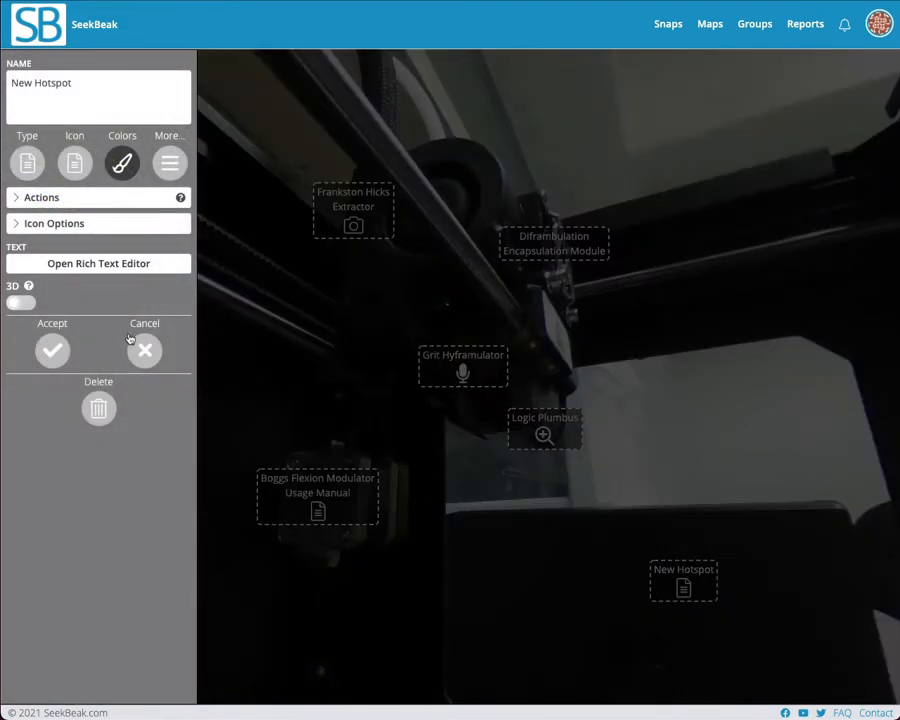
Name the new hotspot 'Toggle Hotspots' and give it the circular-arrows refresh icon.
triple_click(40, 84)
text(Toggle Hop)
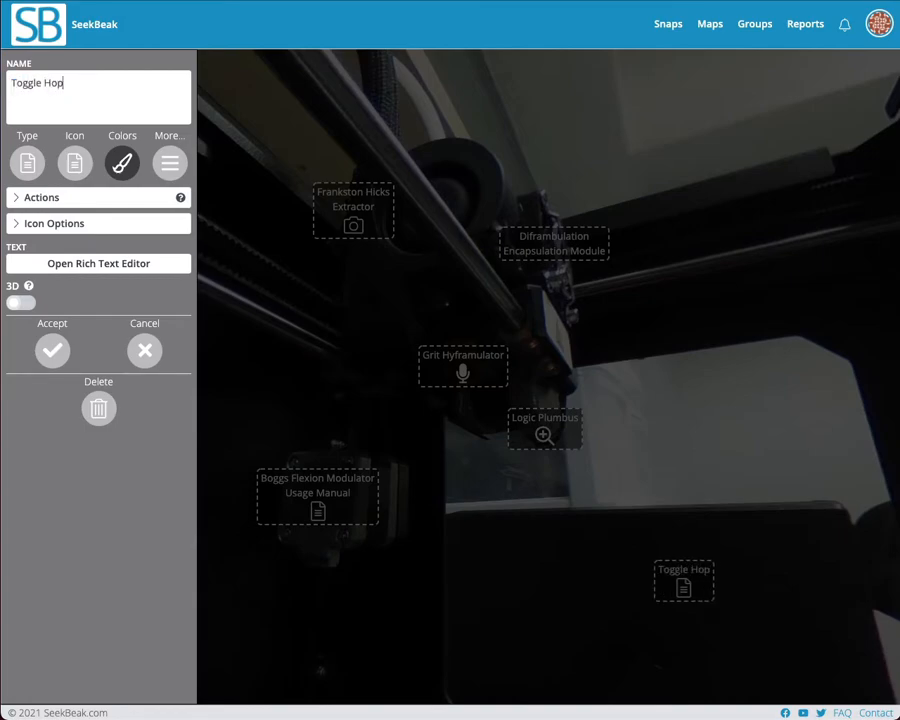
text(tspots)
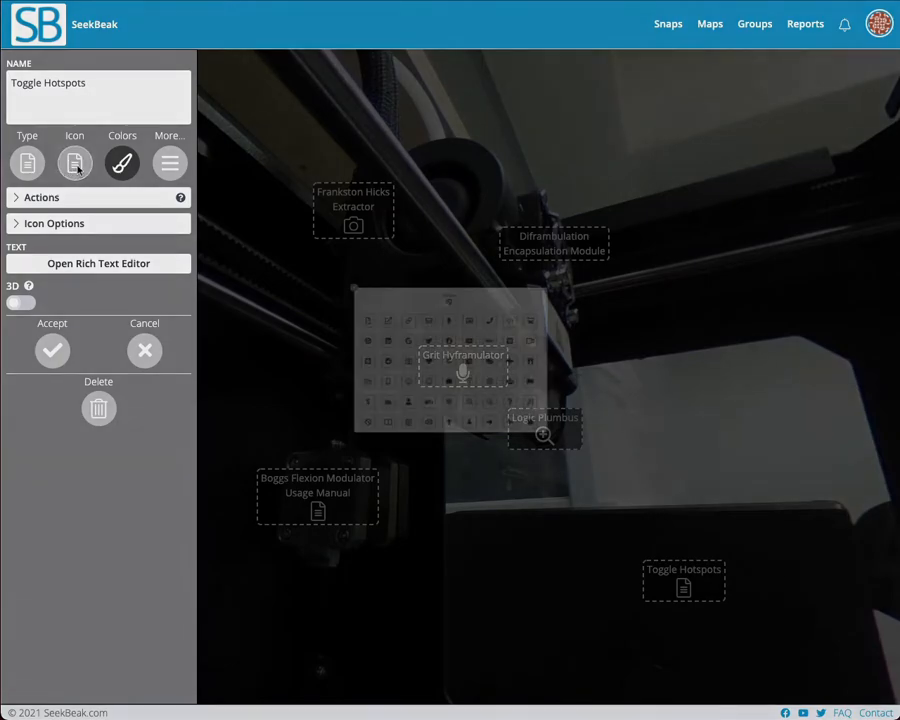
click(74, 164)
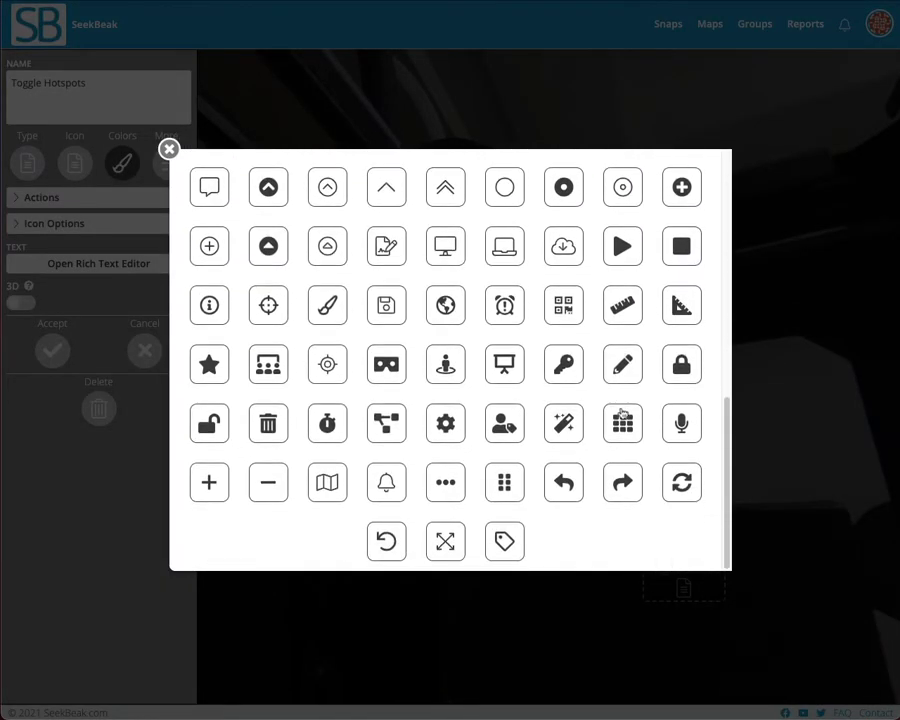
click(680, 482)
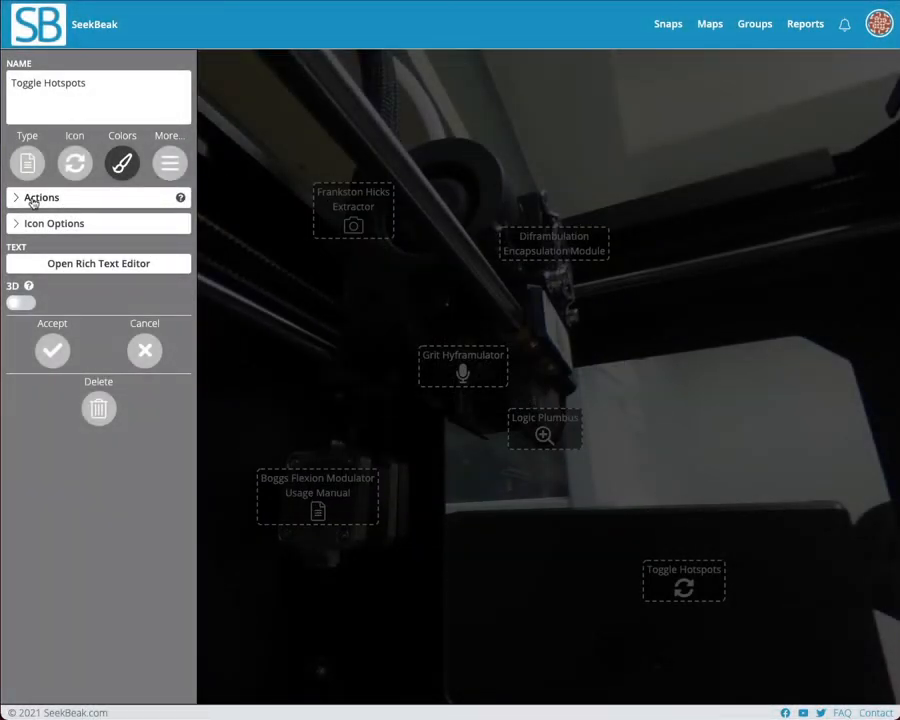
Expand the Actions settings of the Toggle Hotspots hotspot.
click(42, 198)
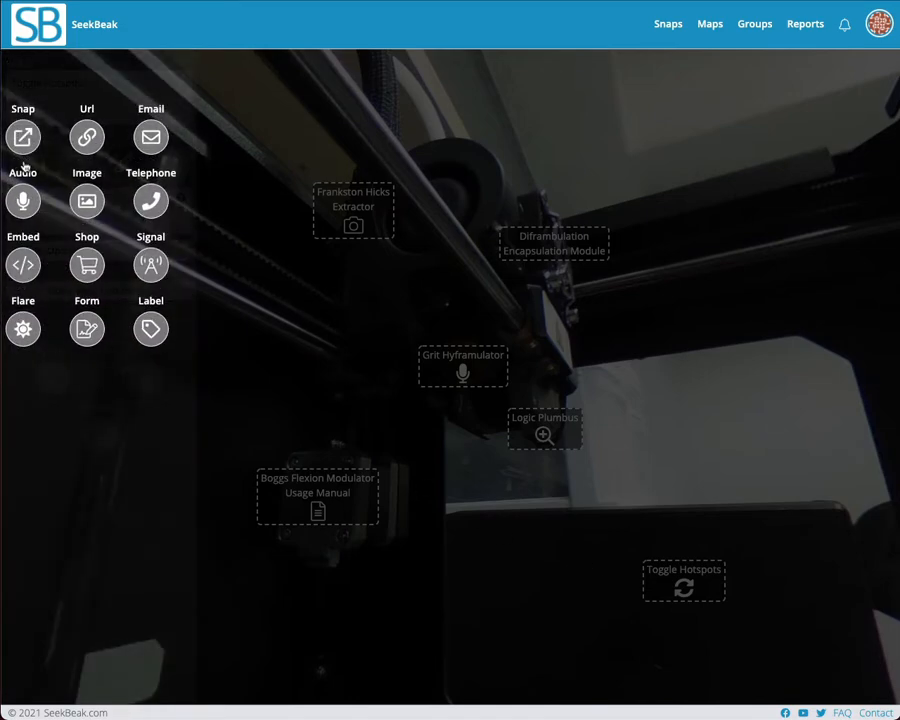
mouse_move(150, 328)
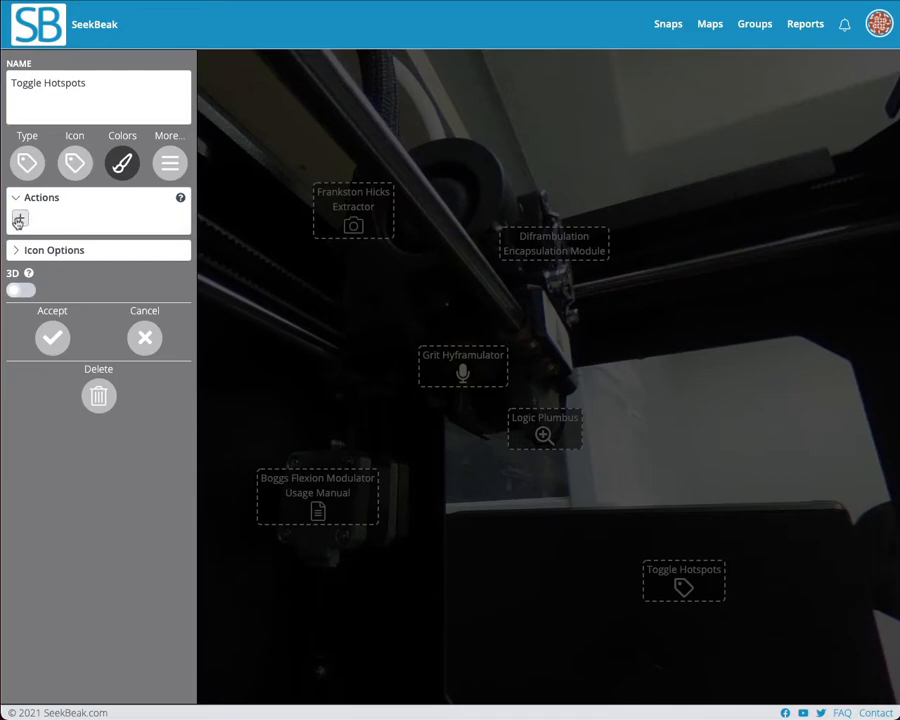
Add an on-click Hotspot Visibility action and choose how target visibility changes.
click(20, 218)
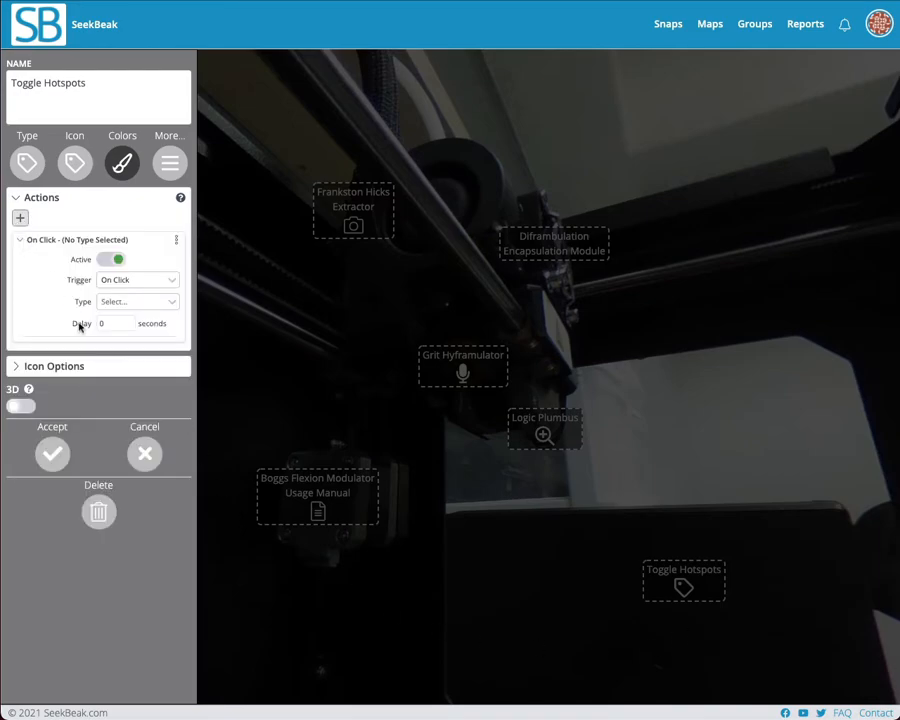
mouse_move(104, 294)
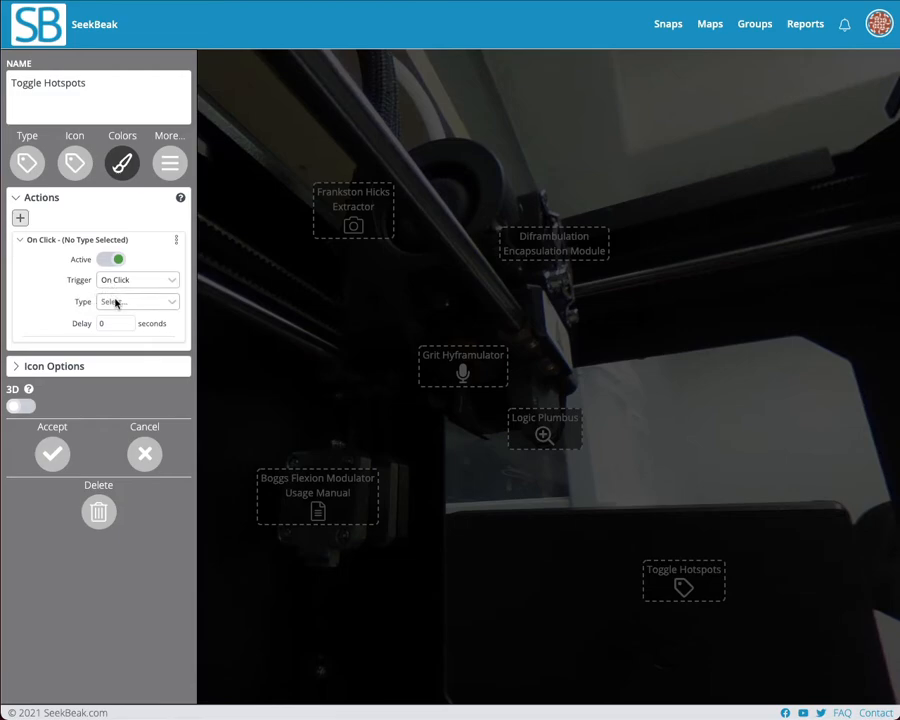
click(136, 300)
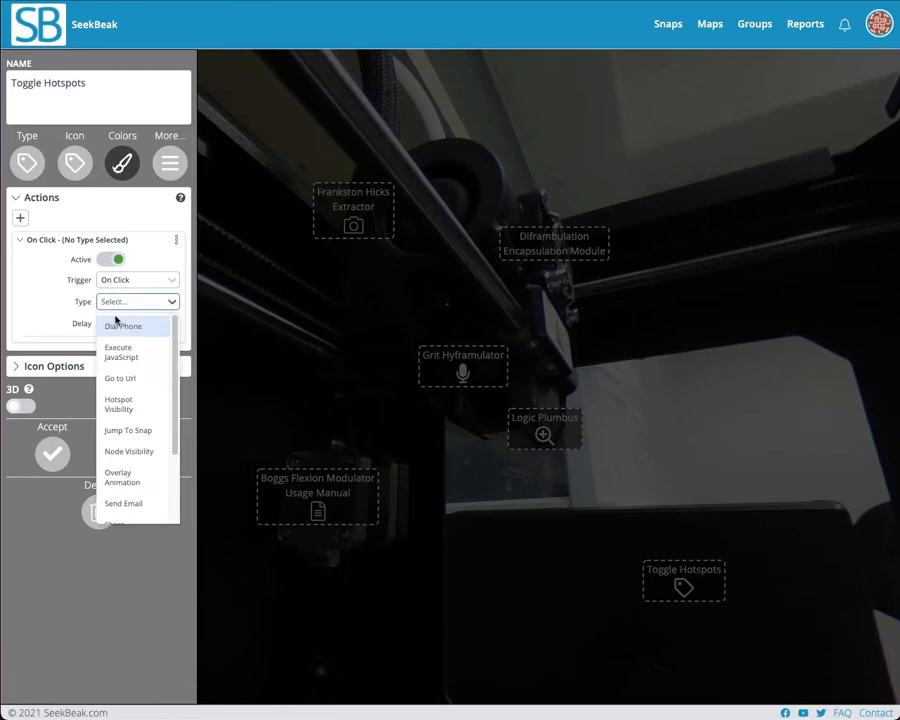
mouse_move(118, 404)
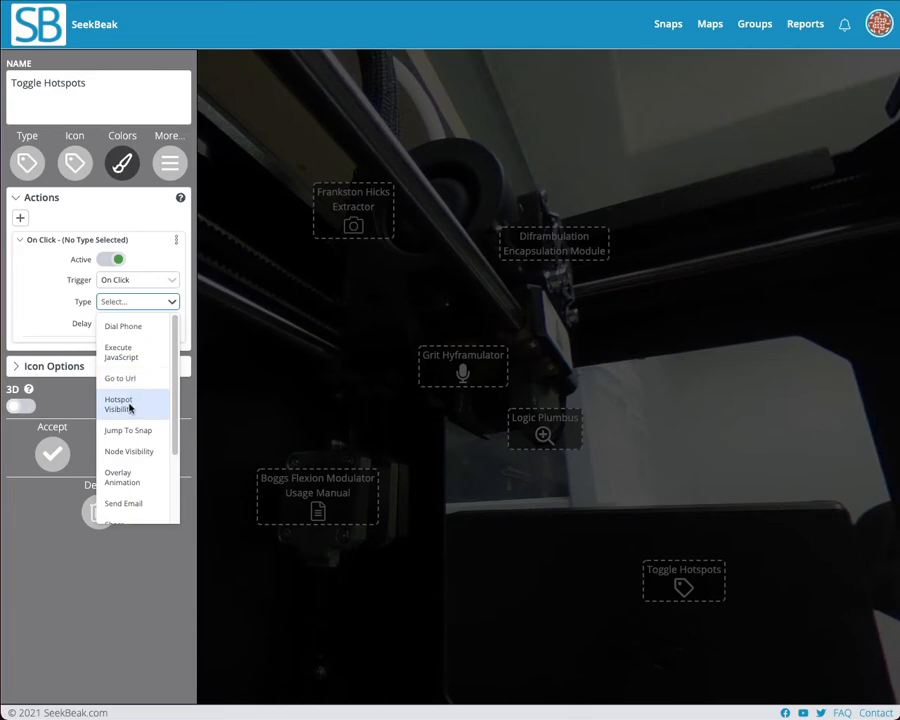
click(118, 404)
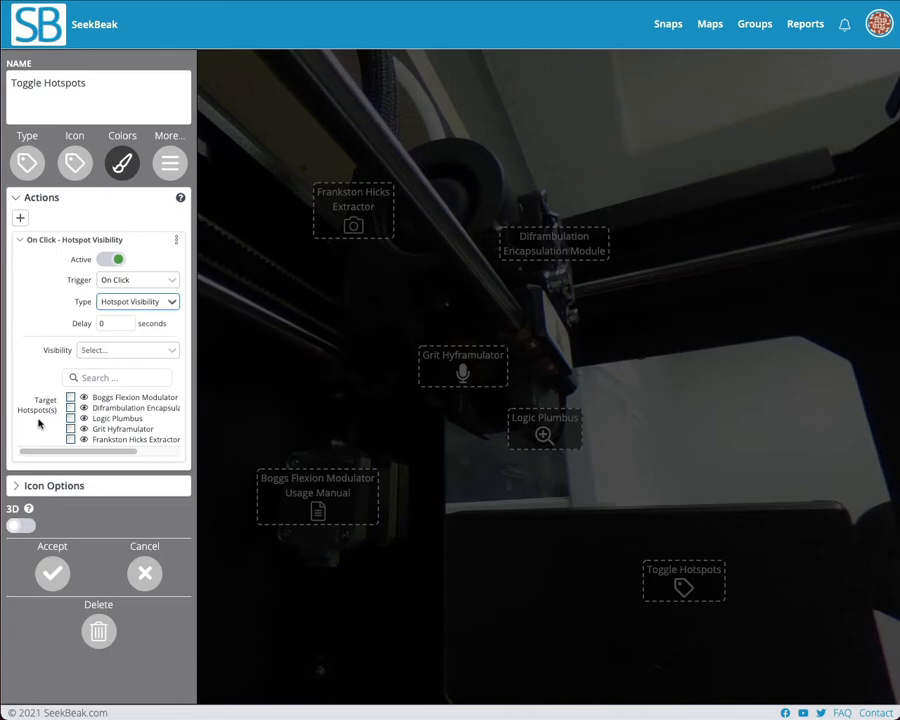
mouse_move(114, 440)
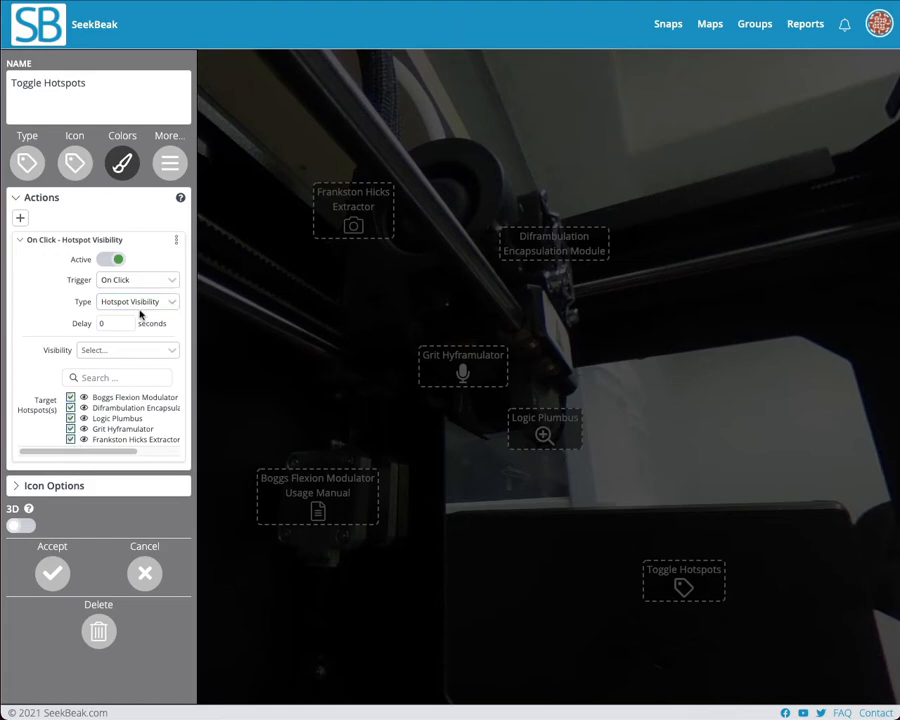
click(124, 350)
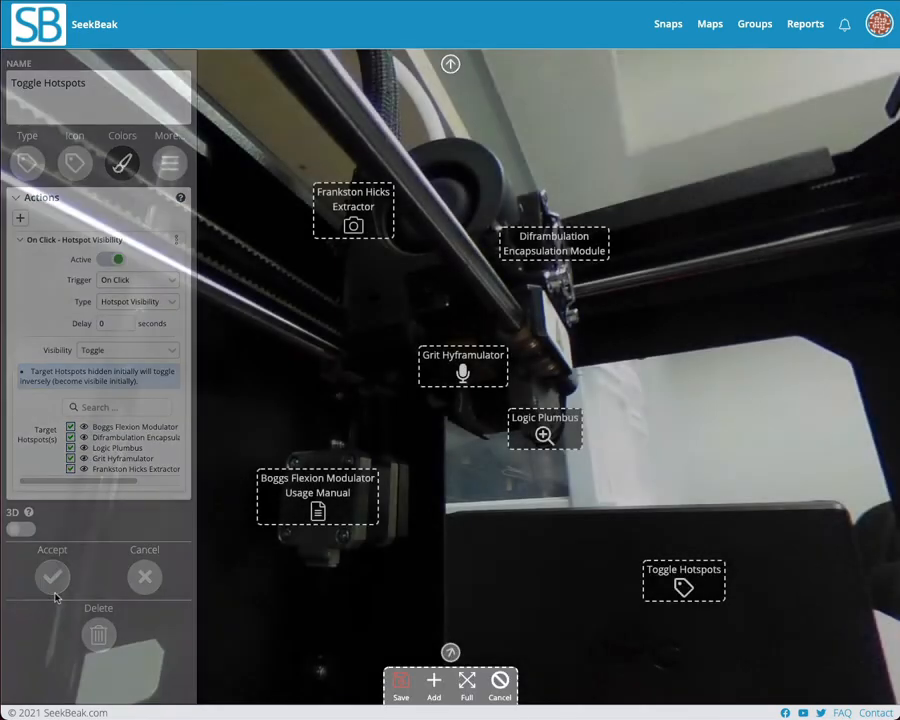
Select the Logic Plumbus hotspot to edit its settings.
click(400, 684)
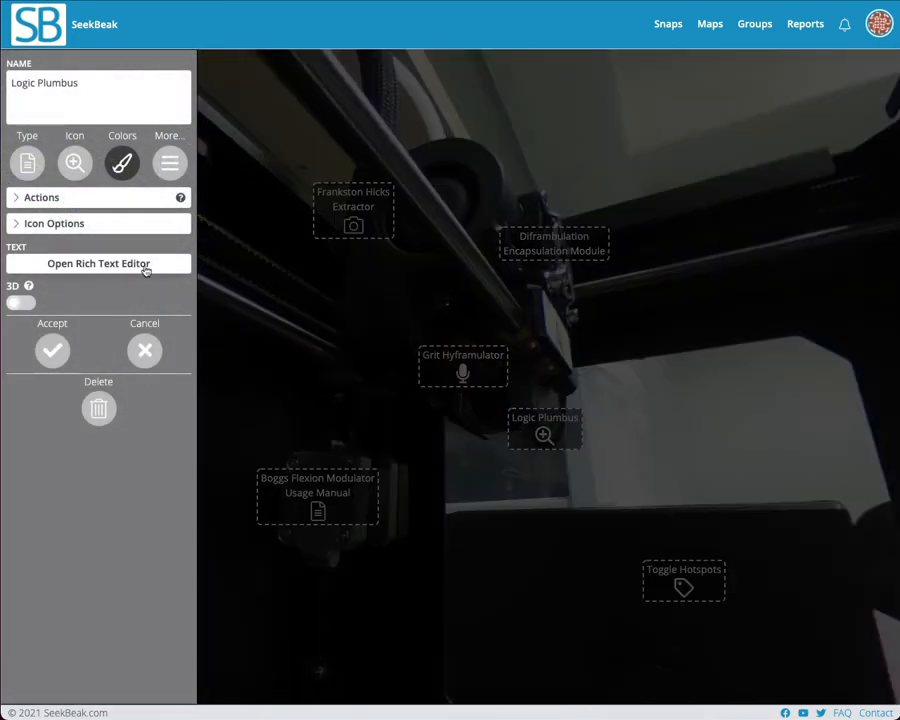
Set whether Logic Plumbus starts hidden in its extra settings and accept the edits.
click(168, 164)
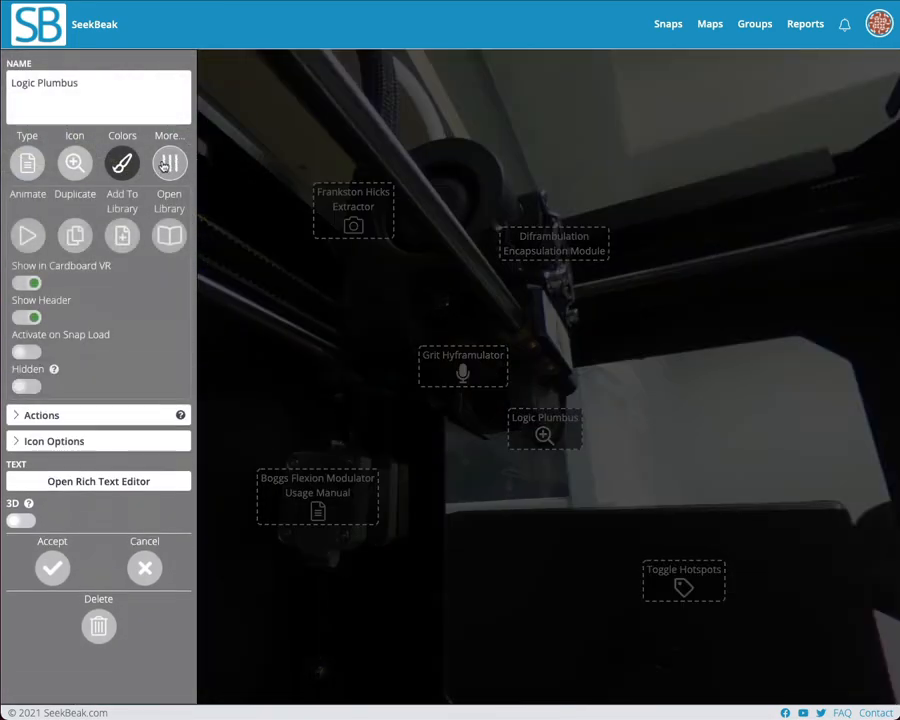
click(24, 384)
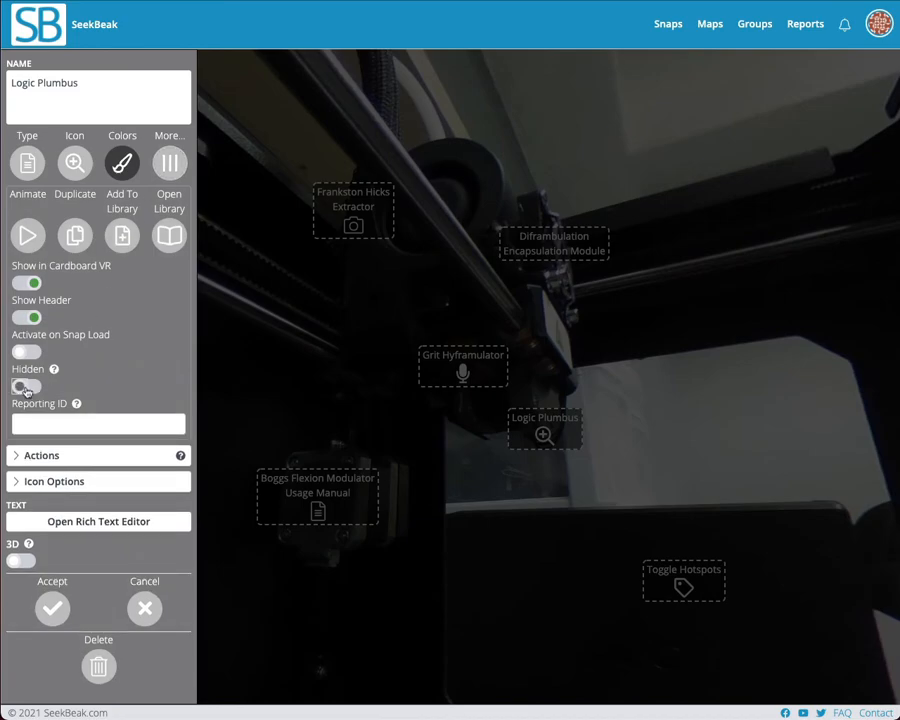
click(26, 386)
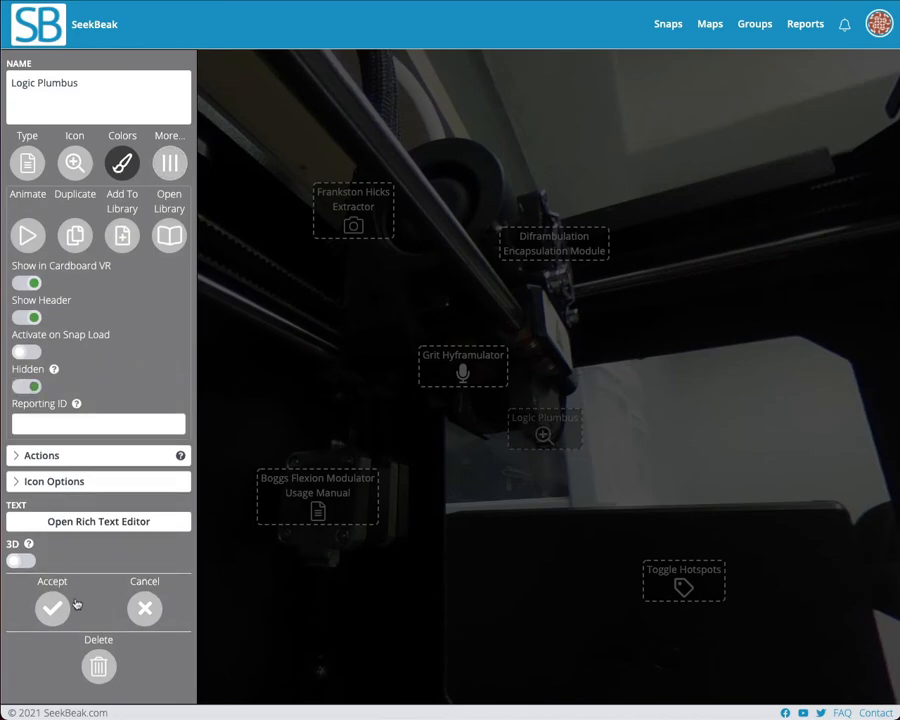
click(52, 608)
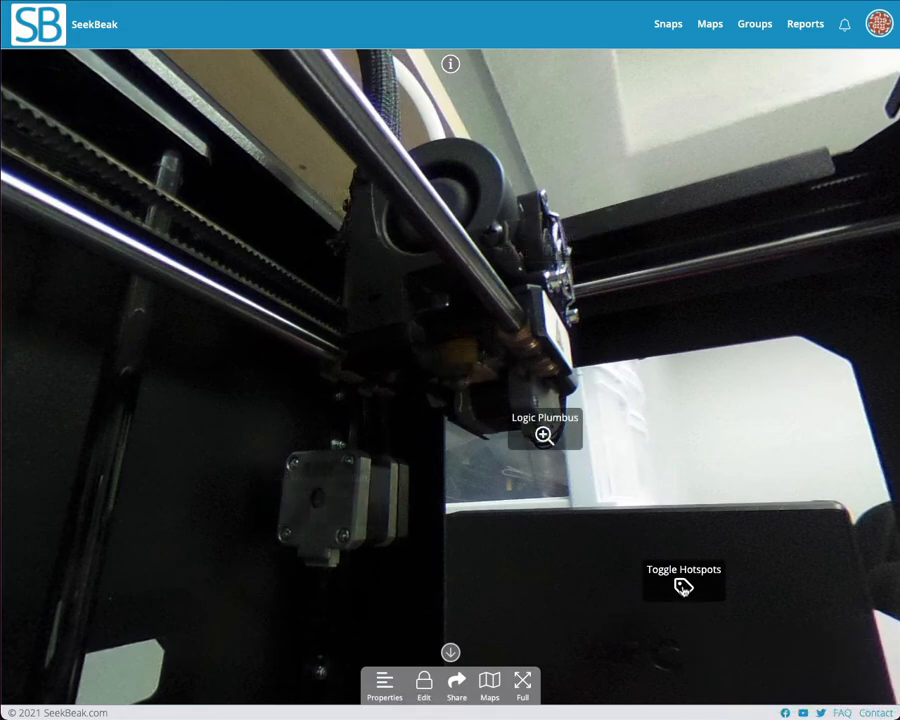
Test the Toggle Hotspots label three times, showing, hiding and re-showing the other hotspots.
click(684, 586)
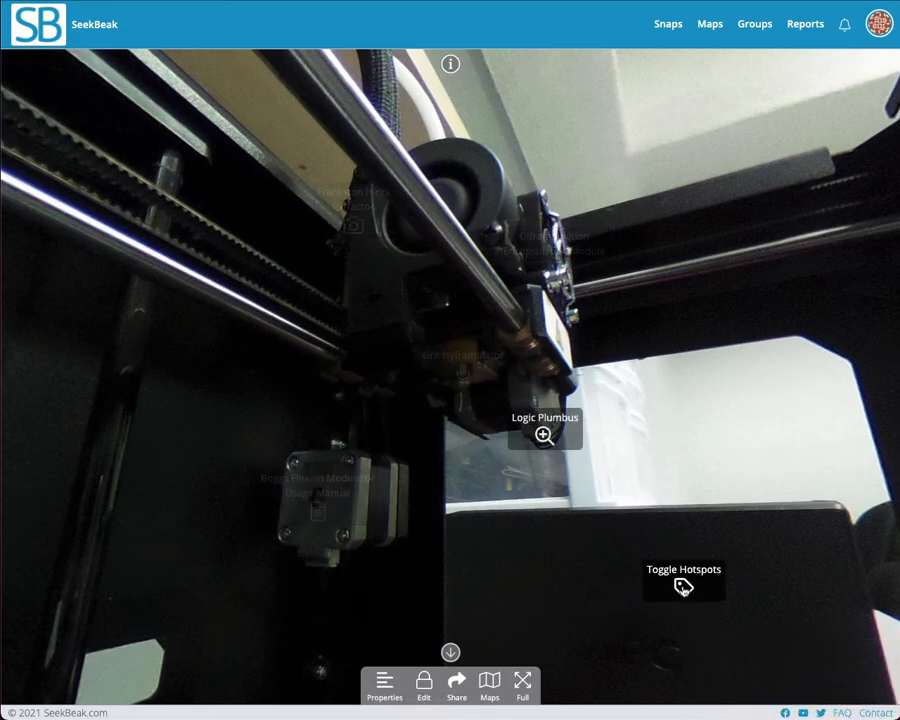
click(684, 584)
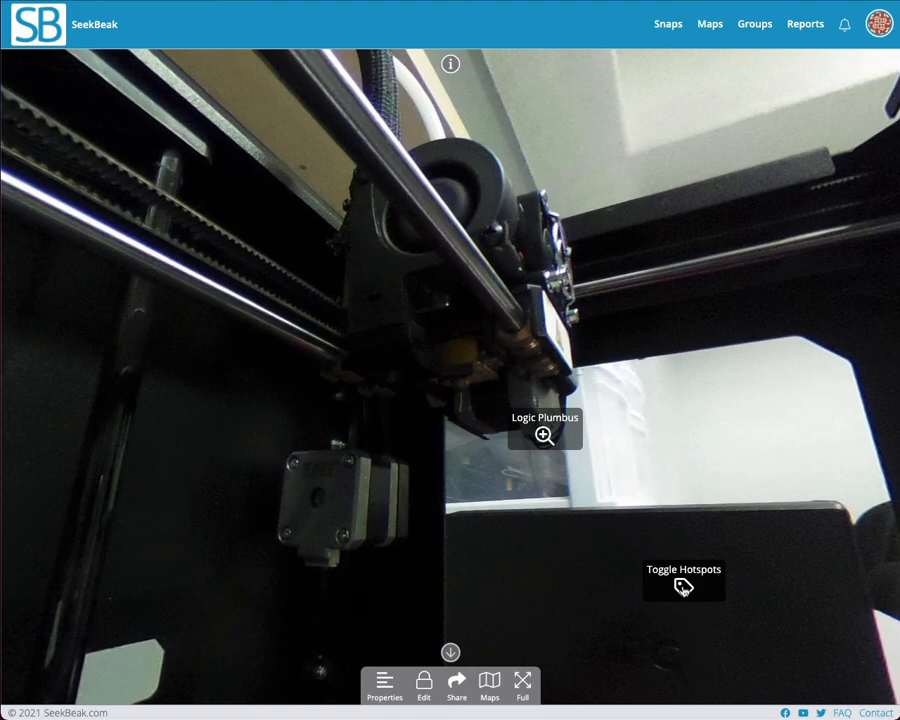
click(684, 584)
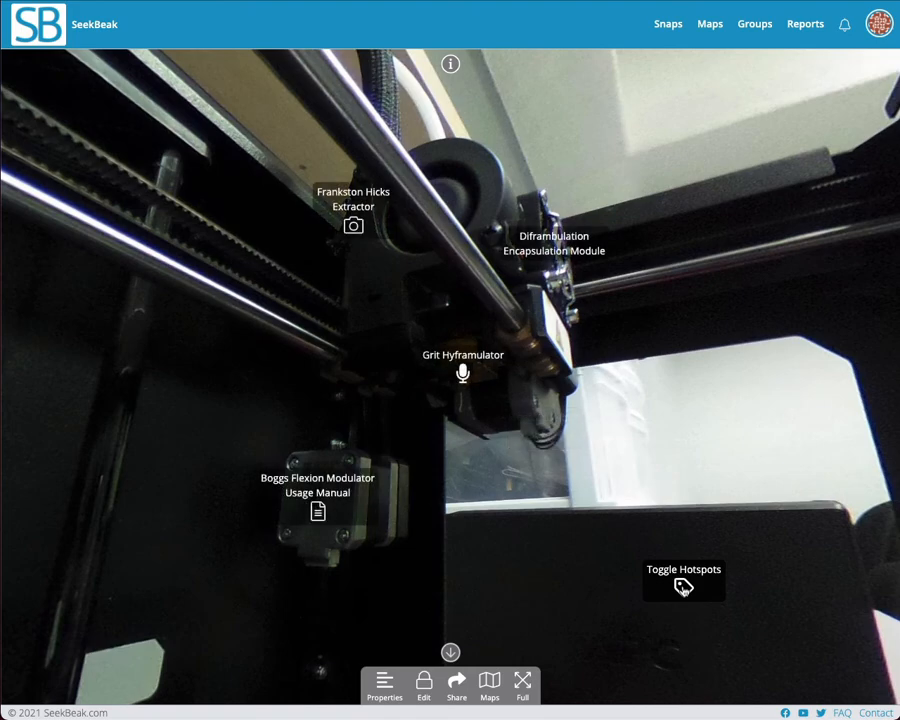